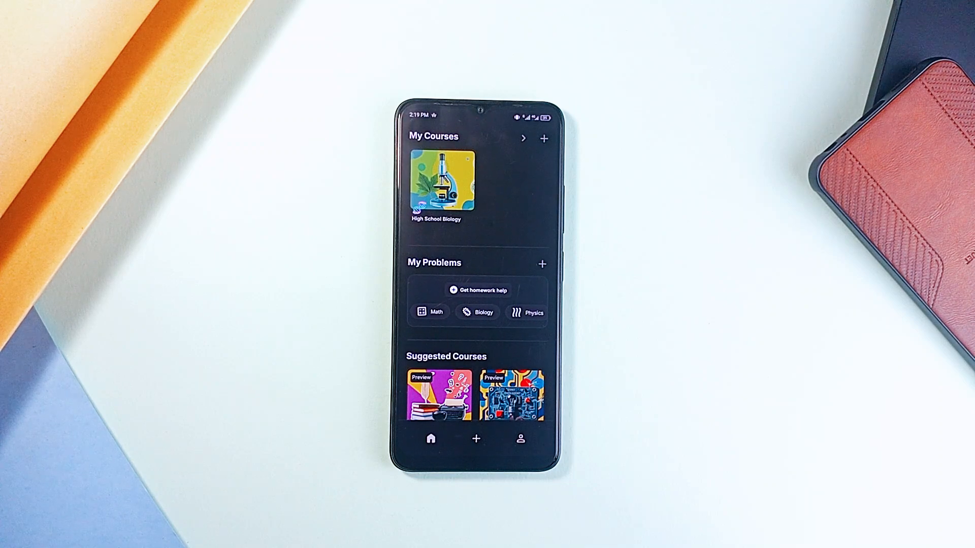
Step: Add Organic Chemistry from Suggested Courses, start its Dot structures lesson, and return Home
scroll("up", 3)
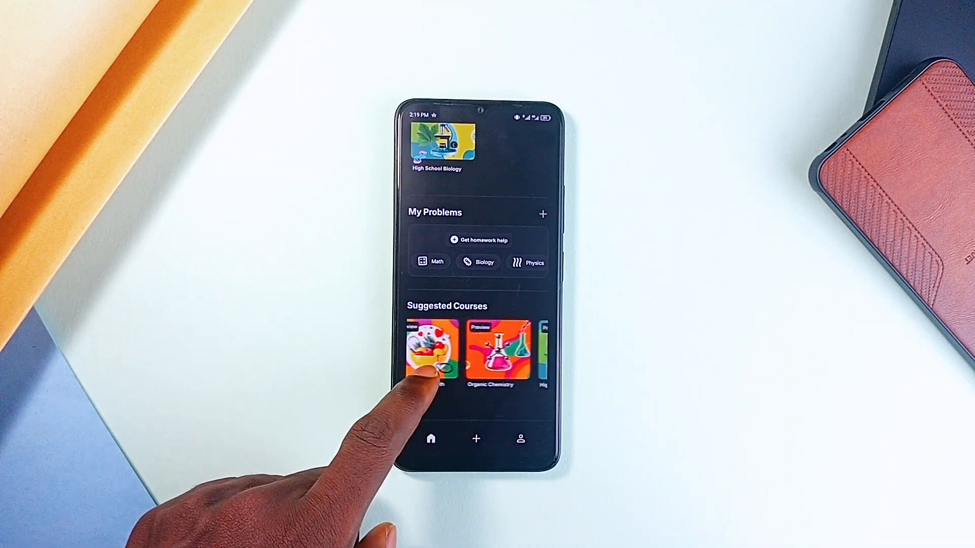
left_click(491, 351)
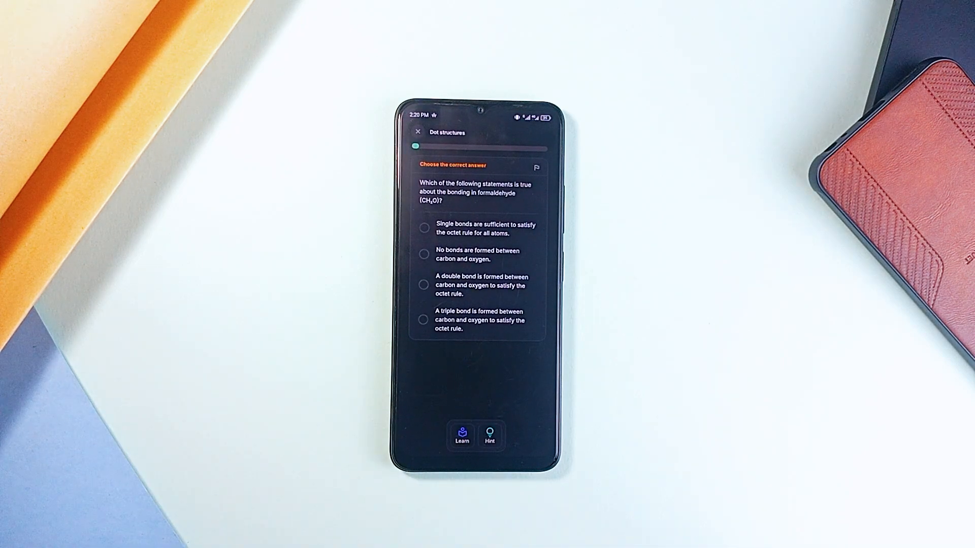
left_click(417, 132)
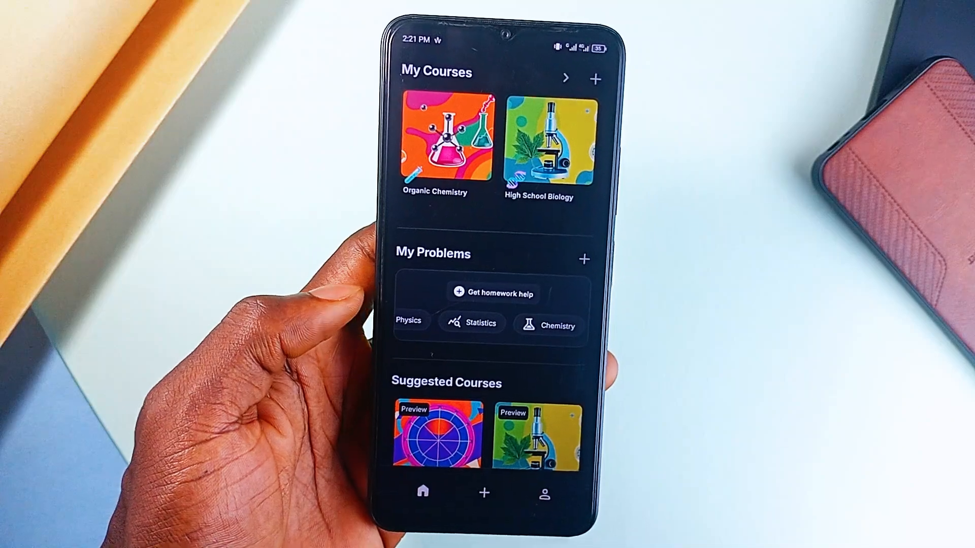
left_click(446, 147)
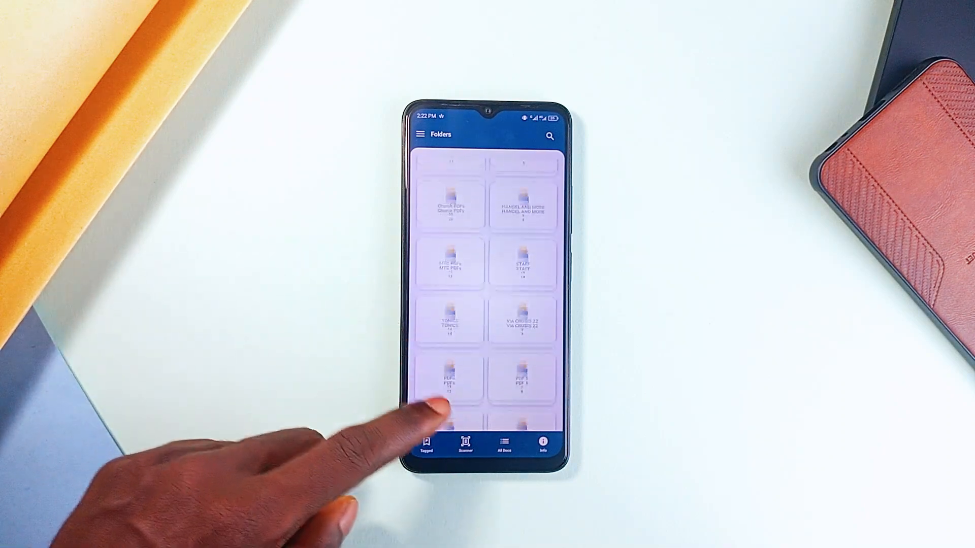
scroll("up", 3)
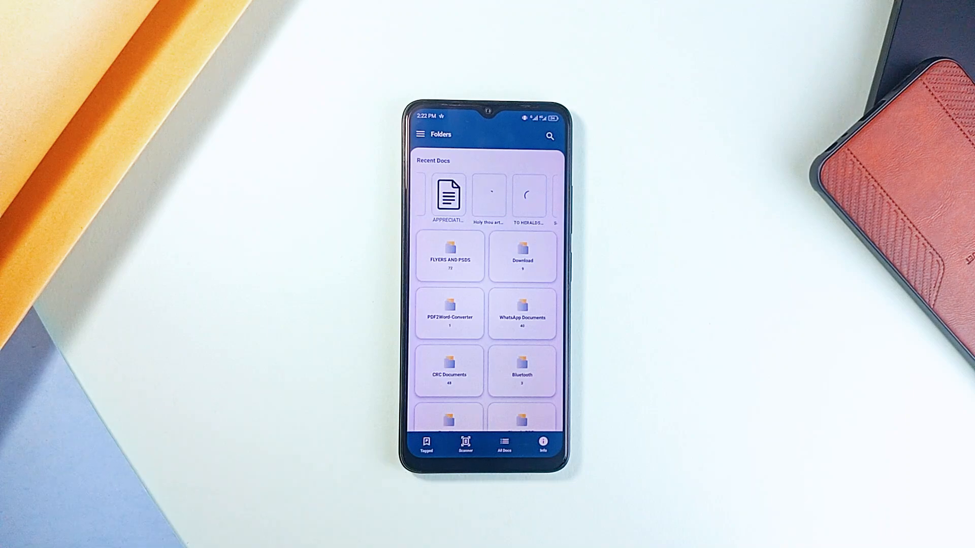
left_click(425, 442)
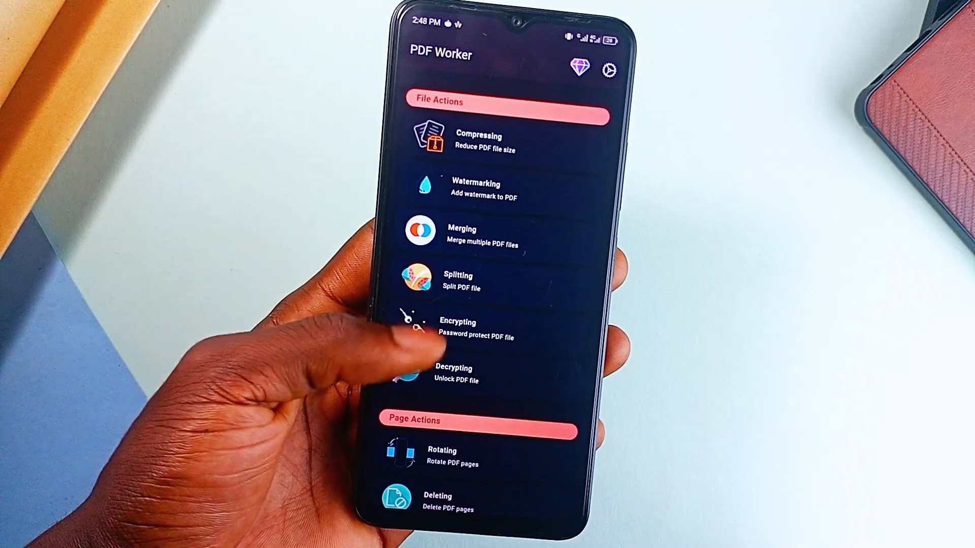
scroll("up", 3)
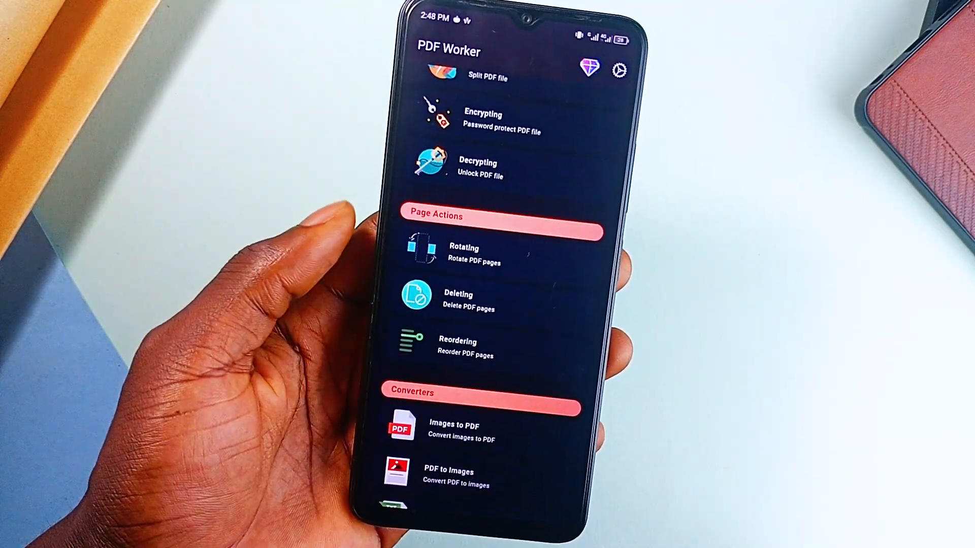
left_click(457, 347)
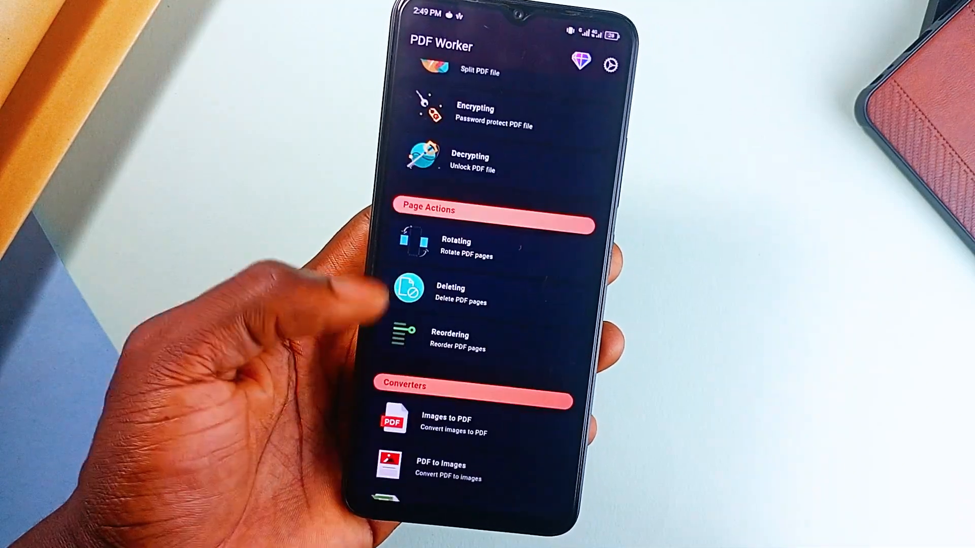
left_click(435, 292)
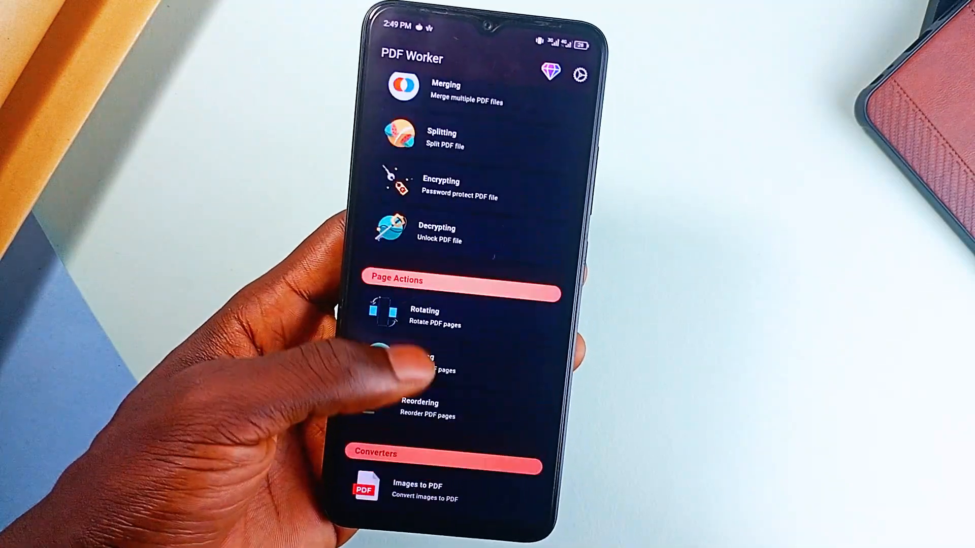
left_click(436, 233)
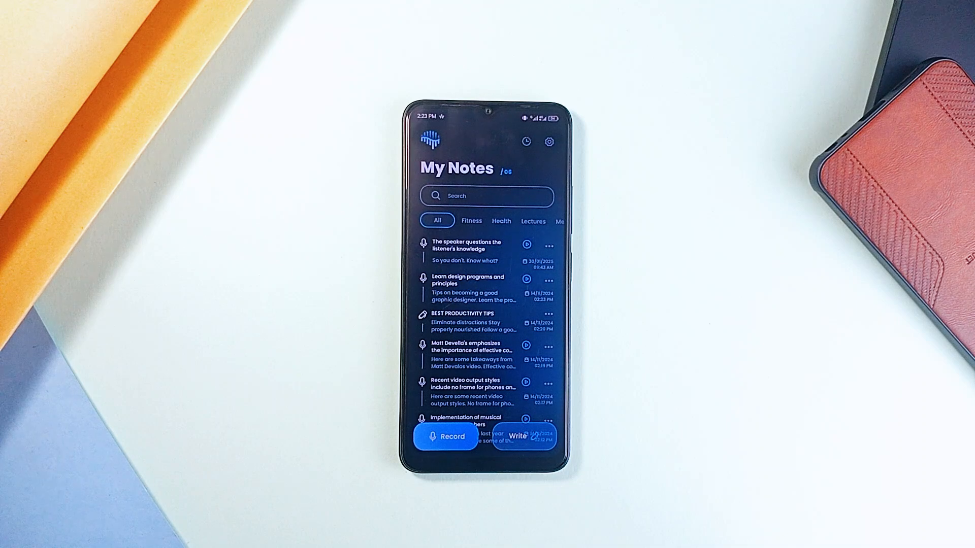
Step: From My Notes, view the 'Implementation of musical lessons for members' transcript
left_click(478, 286)
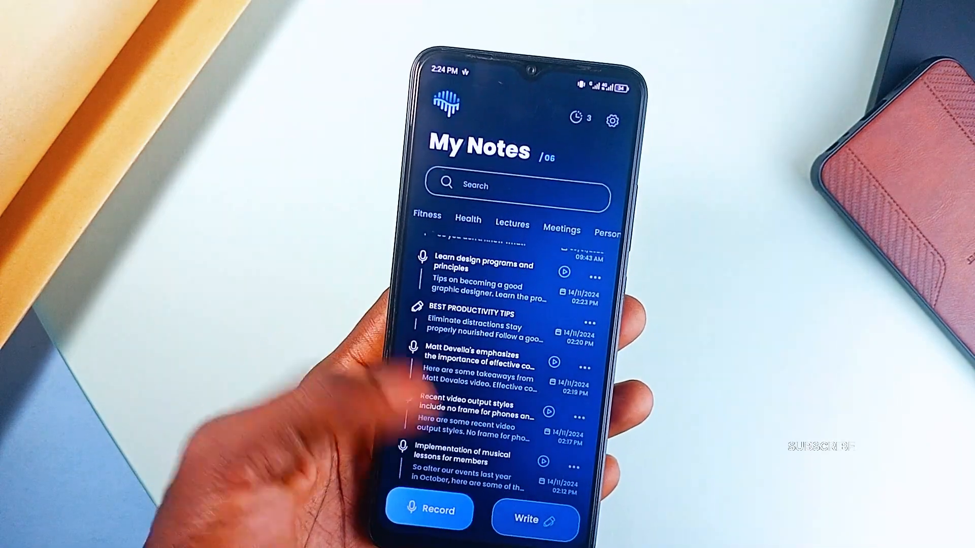
left_click(472, 455)
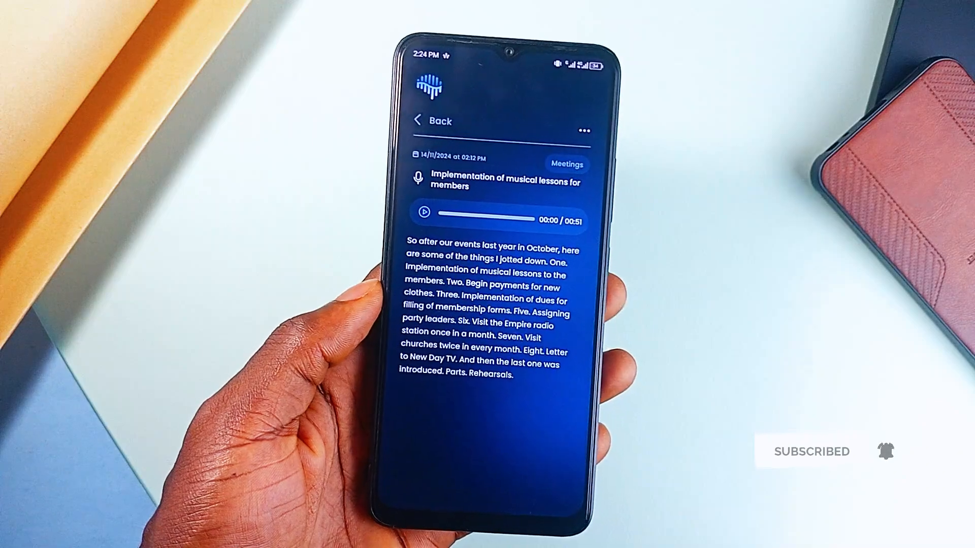
left_click(431, 121)
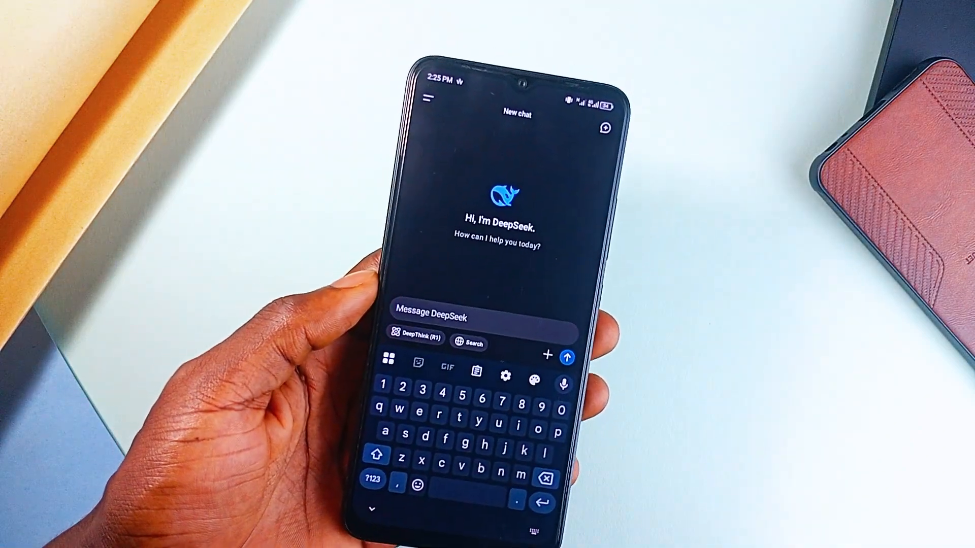
Step: Focus the Message DeepSeek field in a new chat to bring up the keyboard
left_click(566, 356)
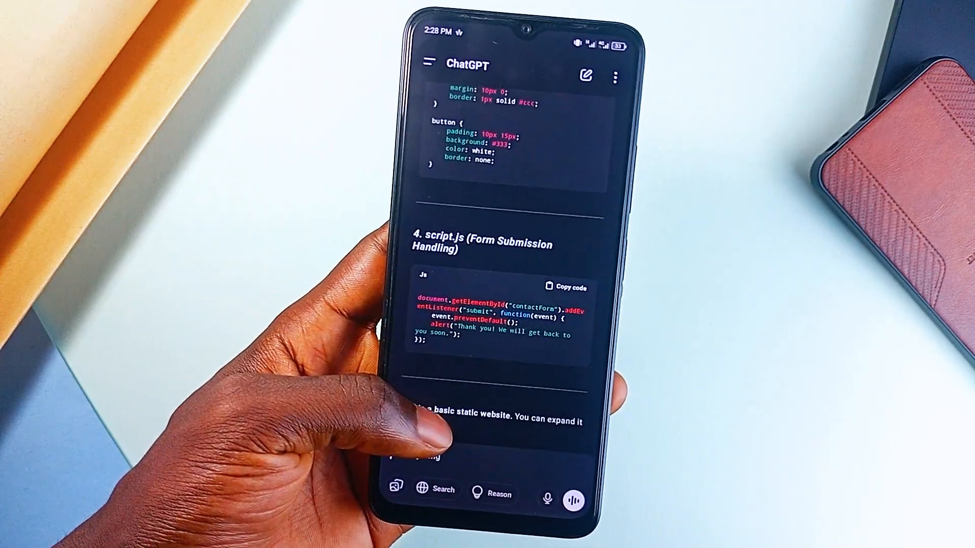
Step: Scroll ChatGPT's static website answer down to the script.js form-submission code
scroll("up", 3)
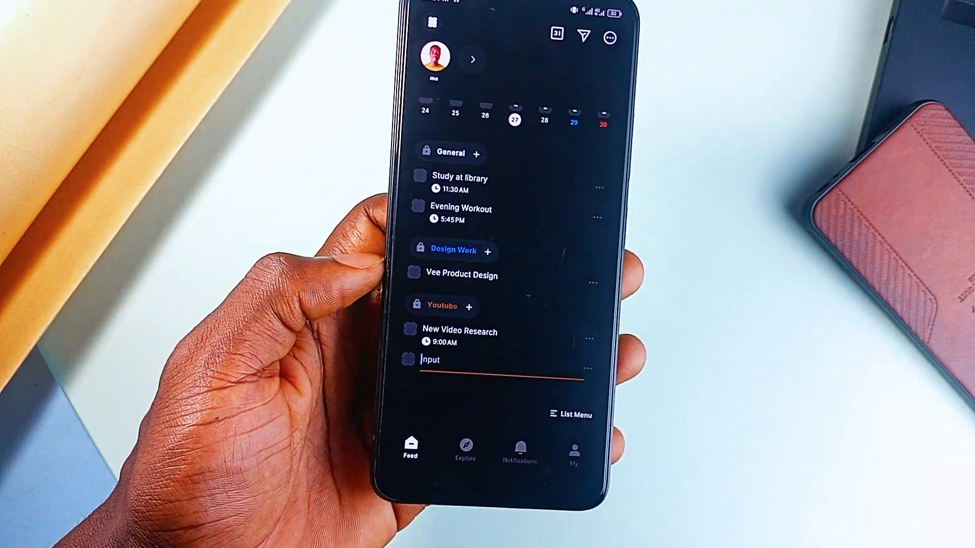
Step: Begin a new to-do in the Input field under the Youtube list
left_click(464, 463)
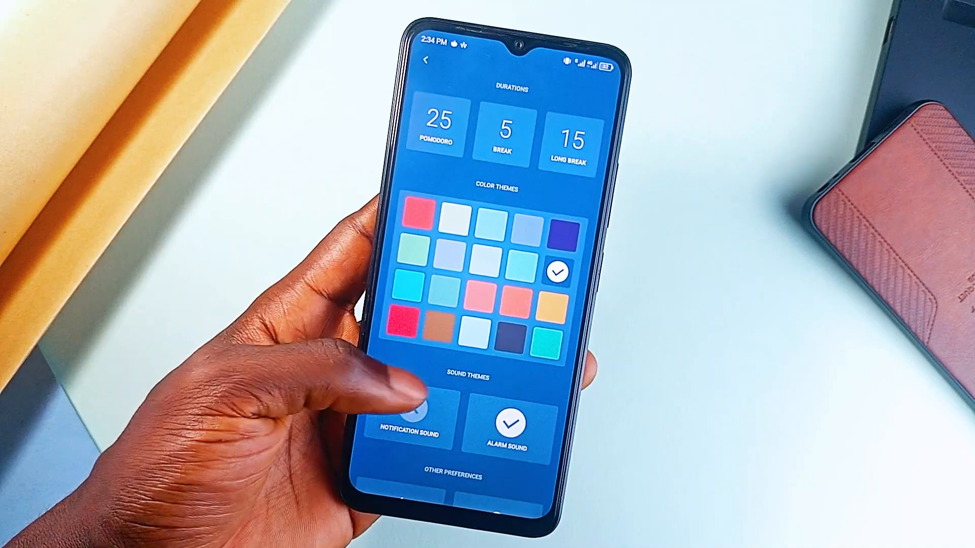
scroll("down", 3)
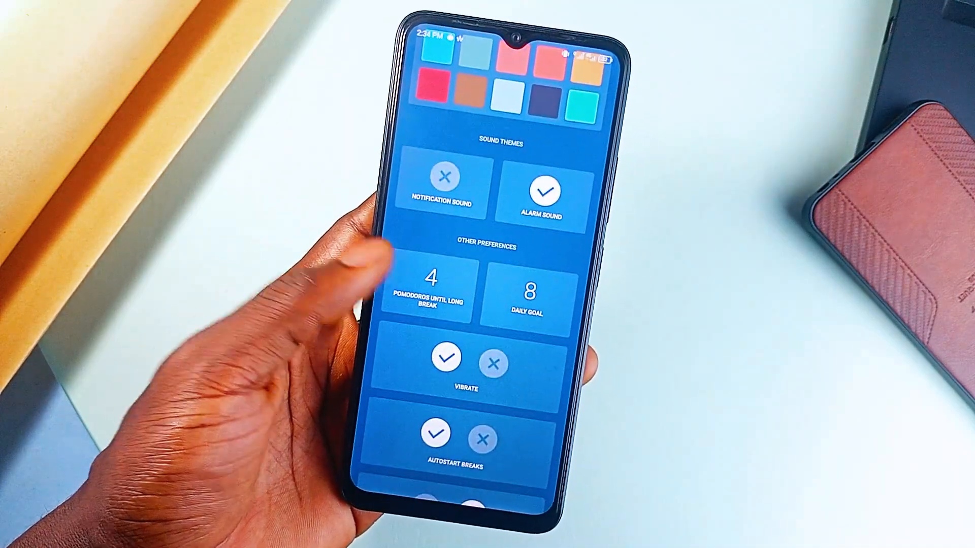
scroll("down", 3)
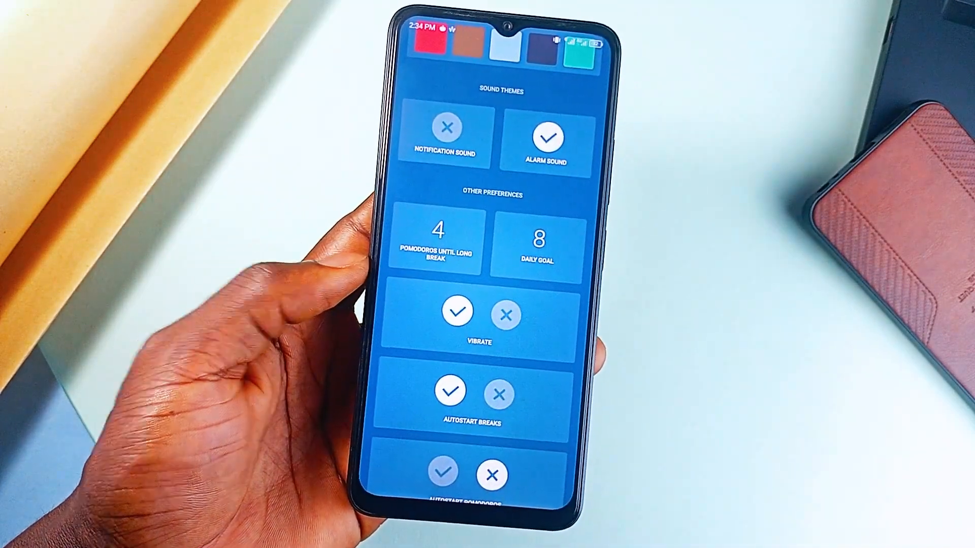
scroll("down", 3)
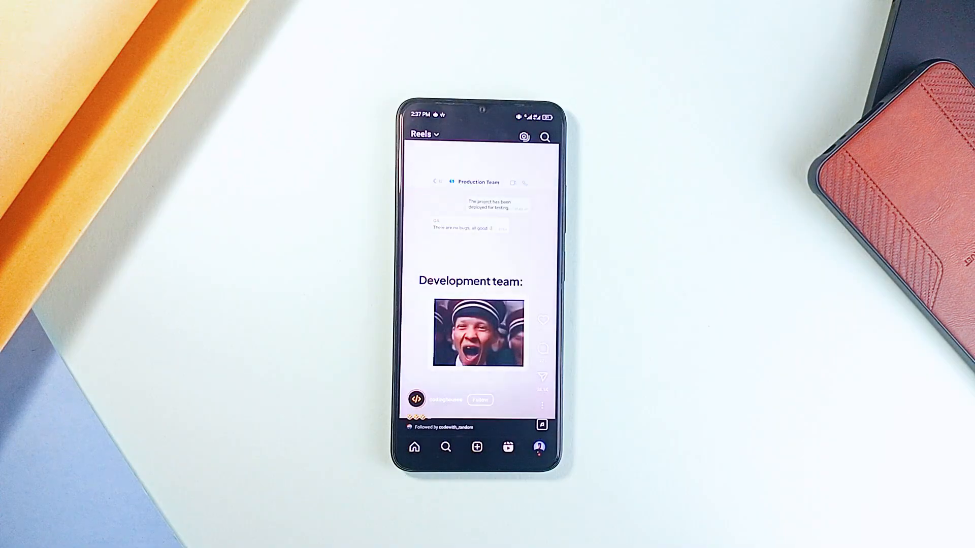
Step: Scroll the Instagram home feed past the sponsored Mastercard post
scroll("up", 3)
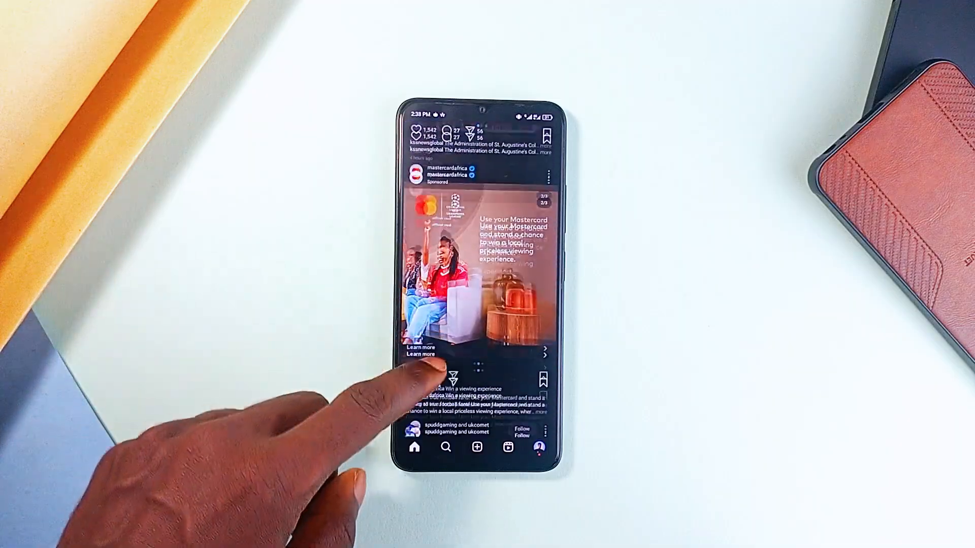